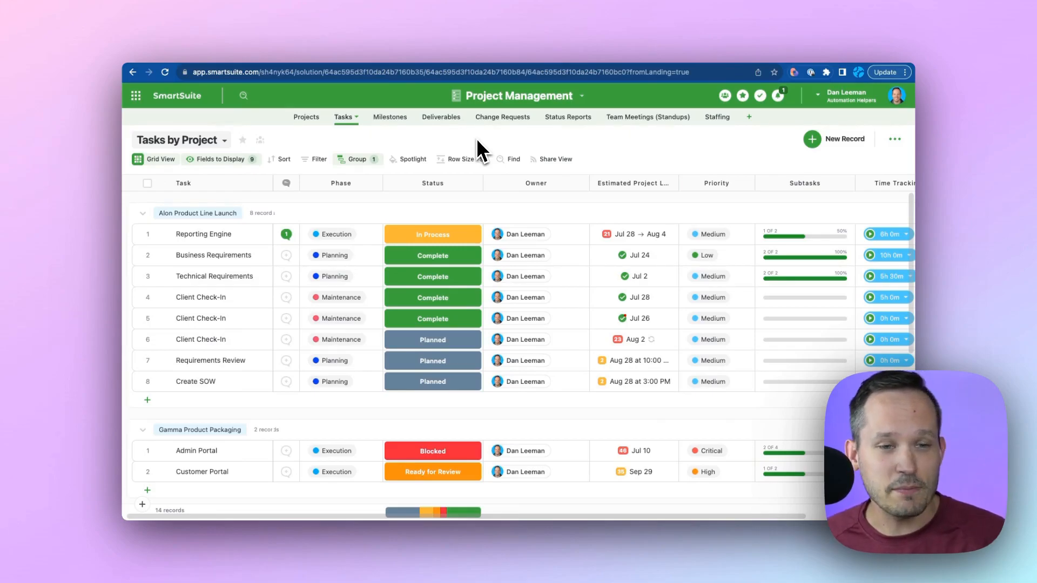
mouse_move(655, 262)
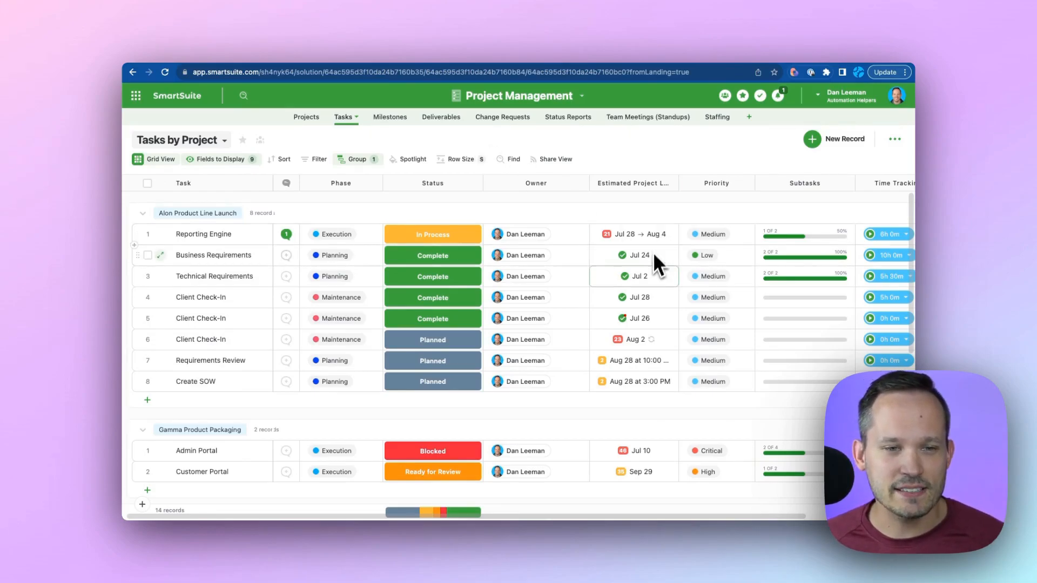
Select the Business Requirements date cell, then show the Tasks table's saved views list
left_click(636, 254)
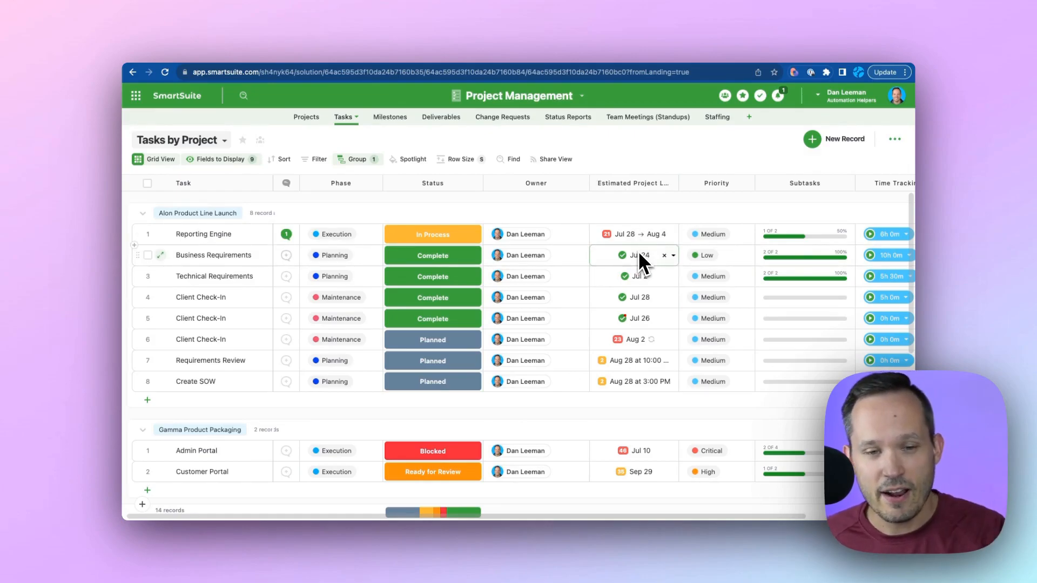
left_click(225, 140)
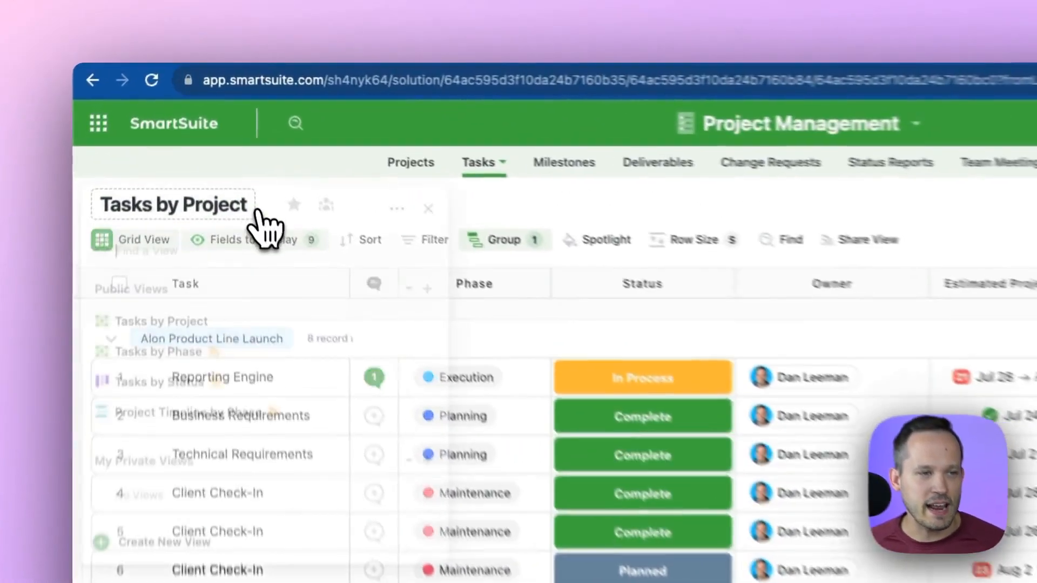
Switch the Tasks table to Calendar View, showing August 2023
left_click(450, 304)
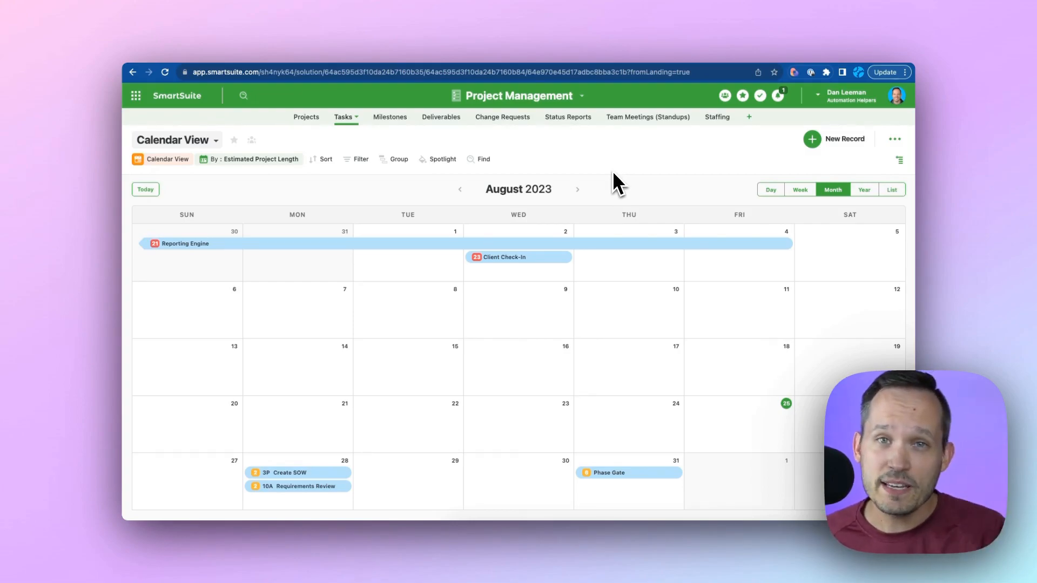
Open the calendar's date field settings and keep Estimated Project Length as the date field
left_click(255, 159)
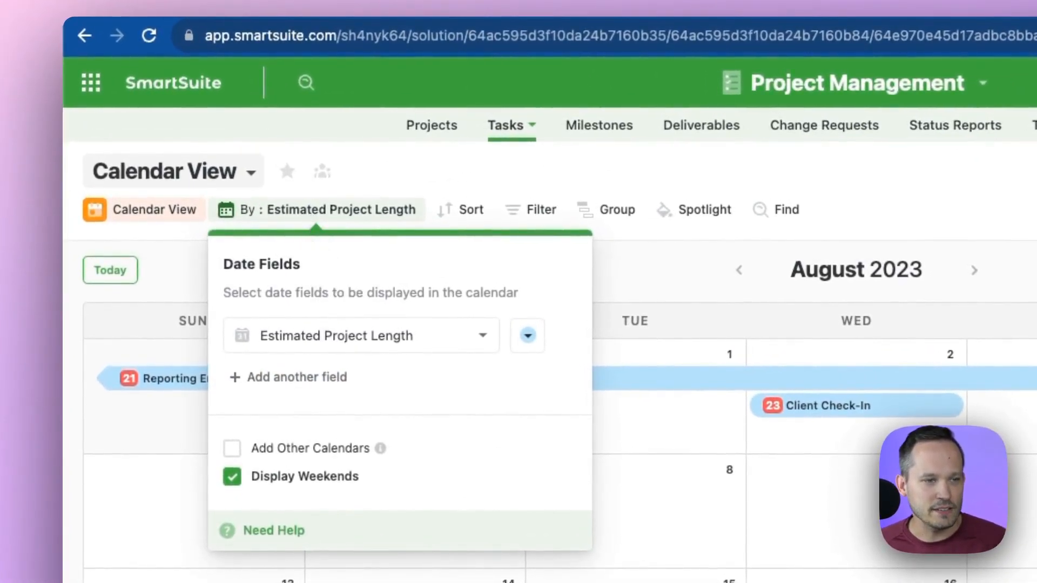
left_click(360, 335)
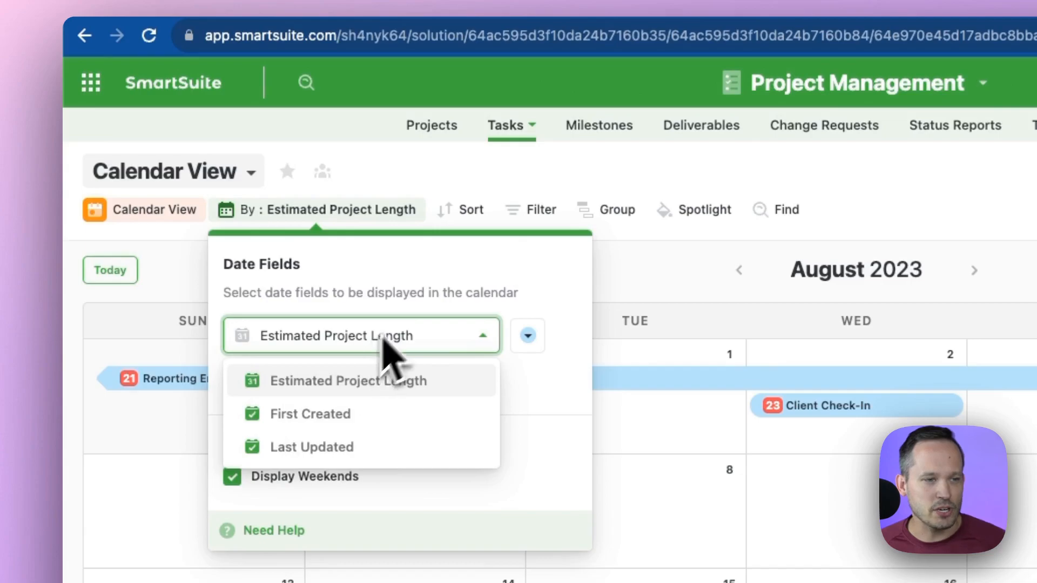
left_click(336, 335)
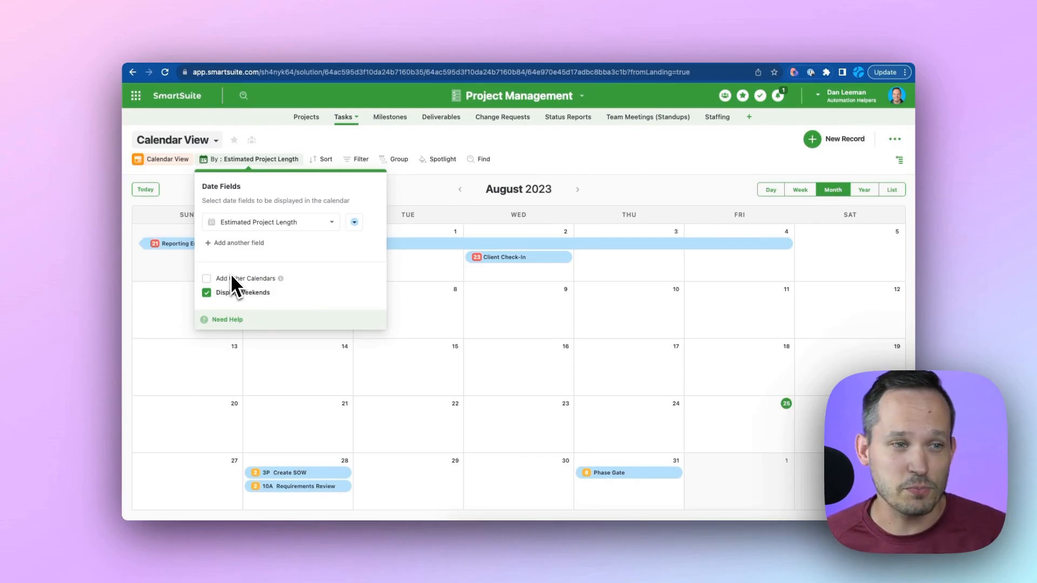
Add the Project Go Lives calendar in purple and turn off Display Weekends
left_click(207, 278)
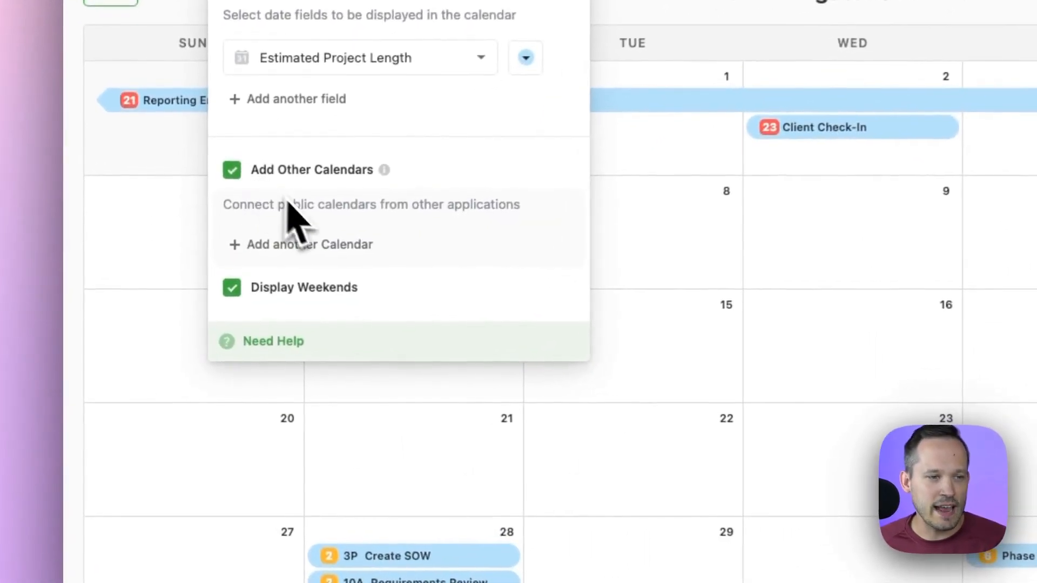
left_click(298, 244)
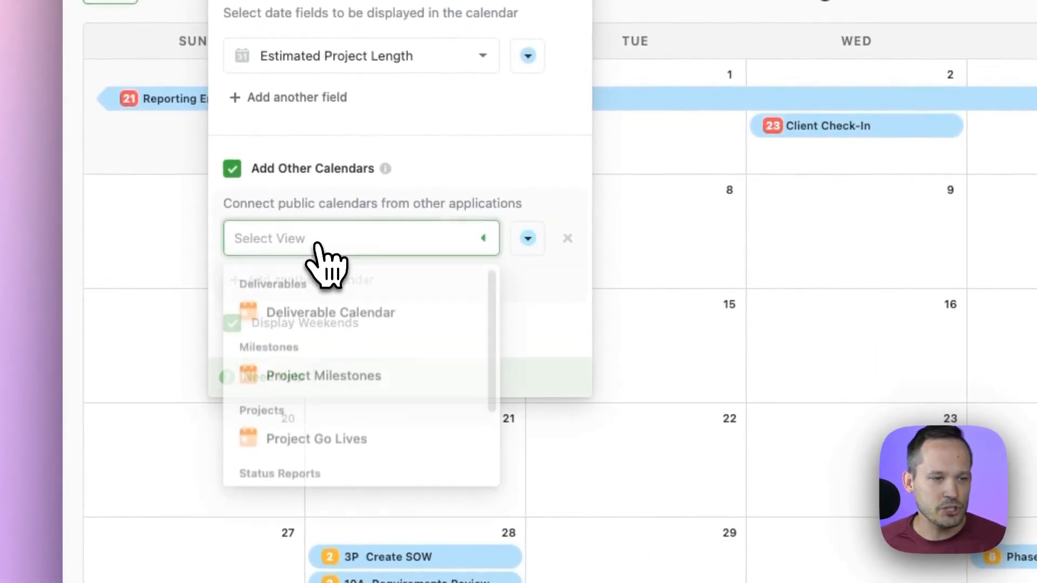
scroll("down", 3)
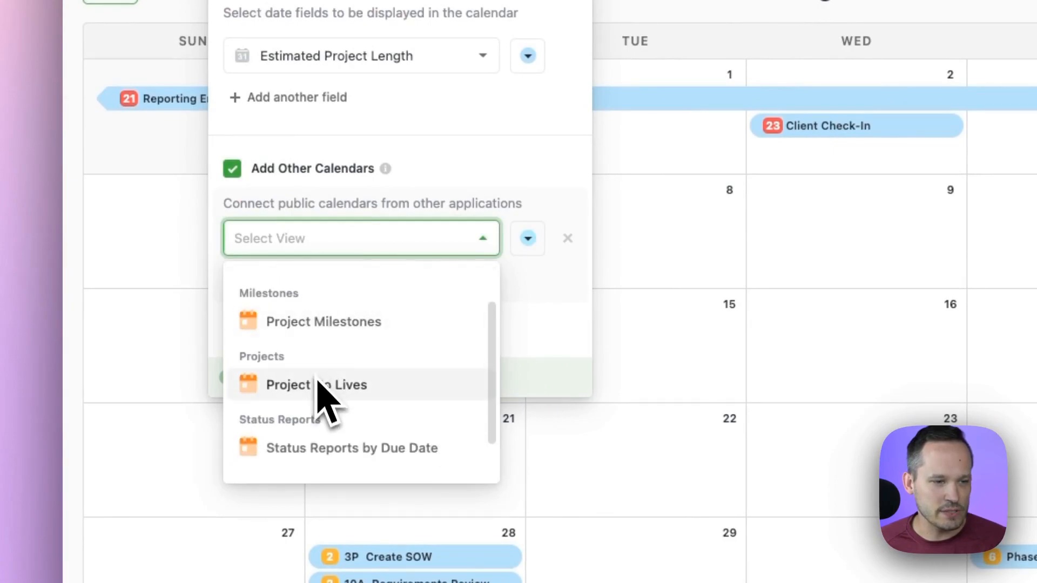
mouse_move(318, 407)
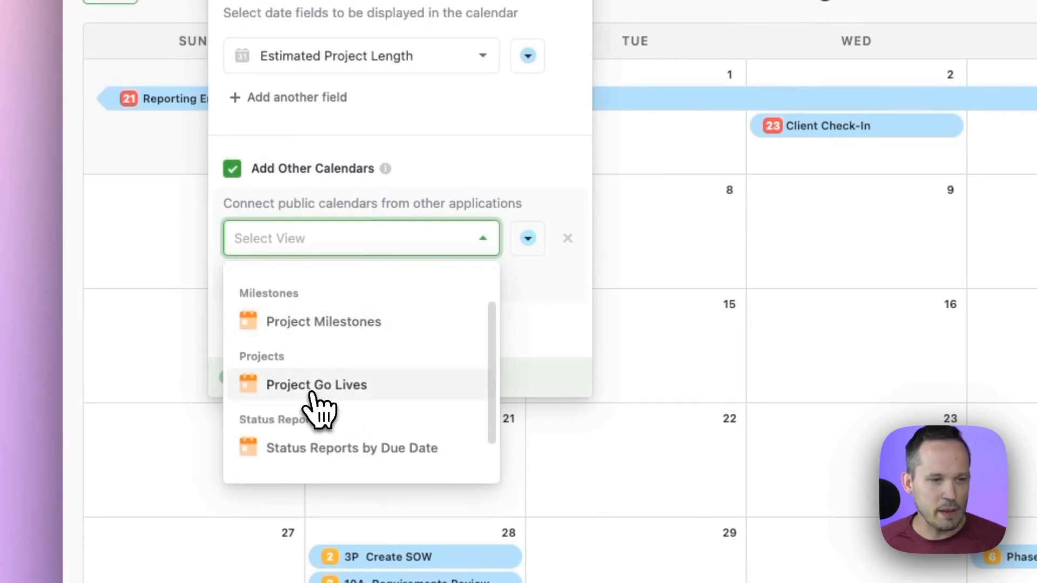
left_click(316, 385)
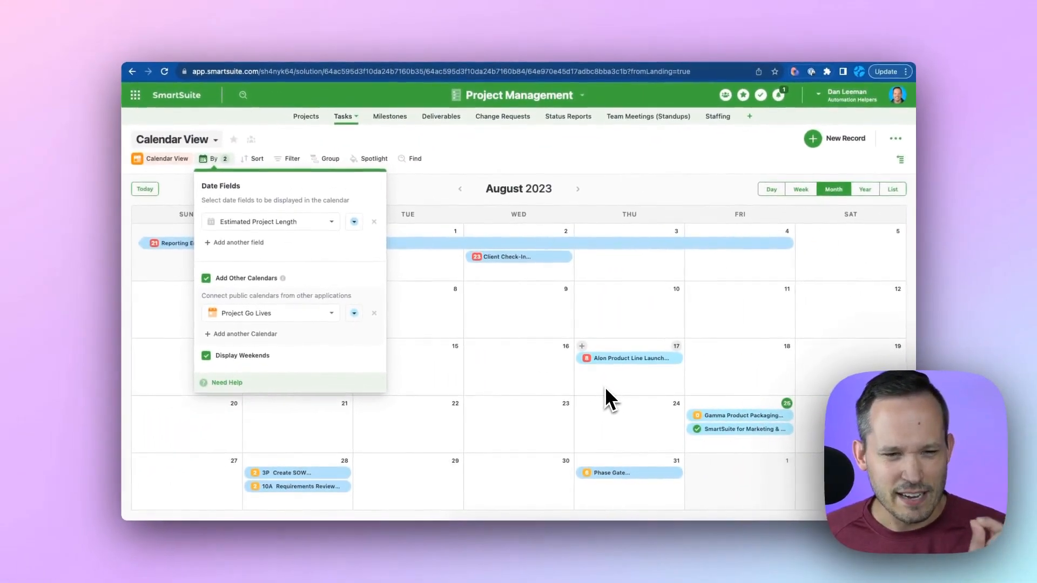
left_click(354, 313)
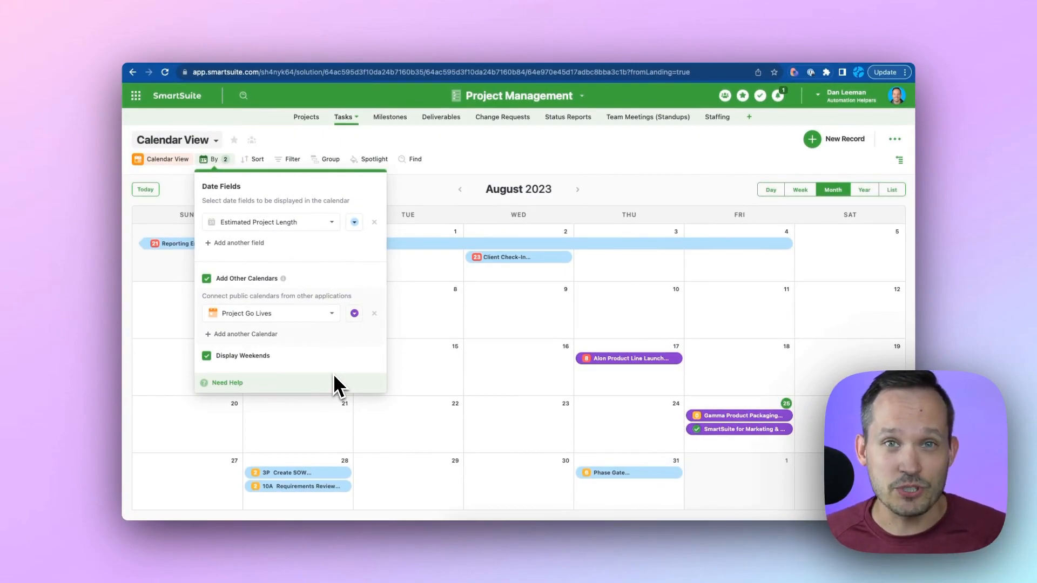
mouse_move(313, 377)
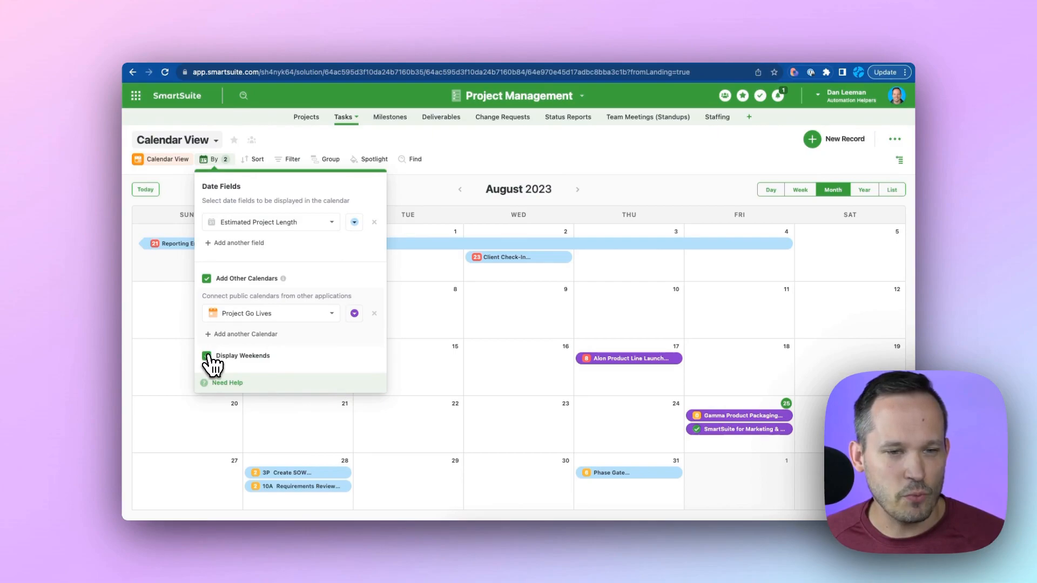
left_click(207, 356)
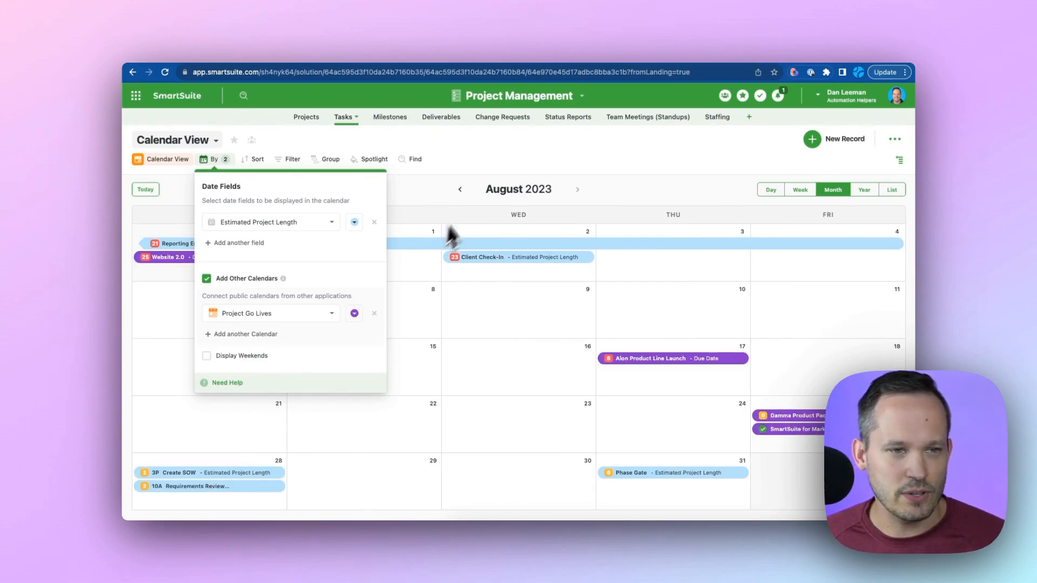
left_click(588, 250)
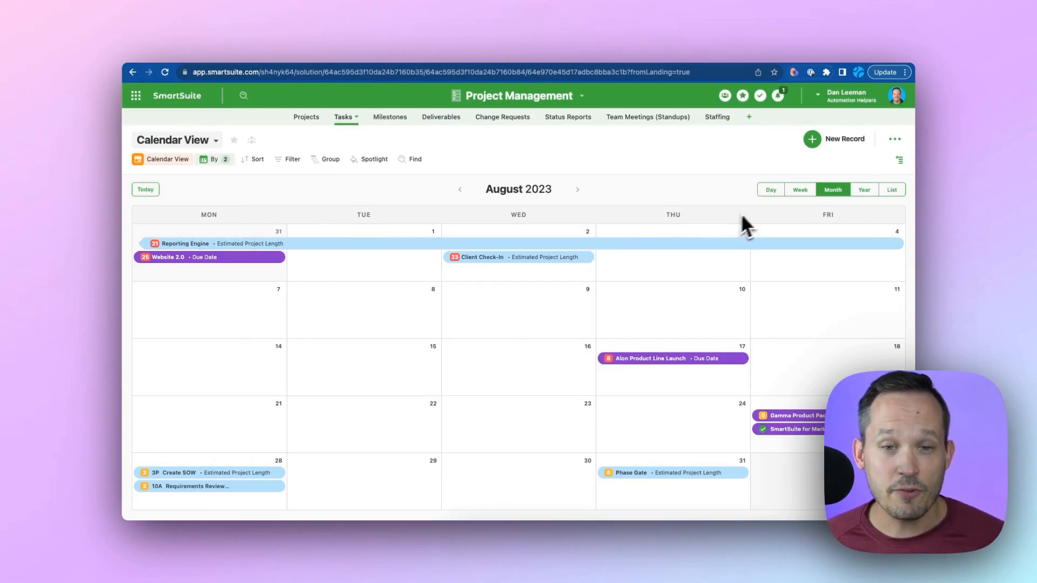
left_click(770, 189)
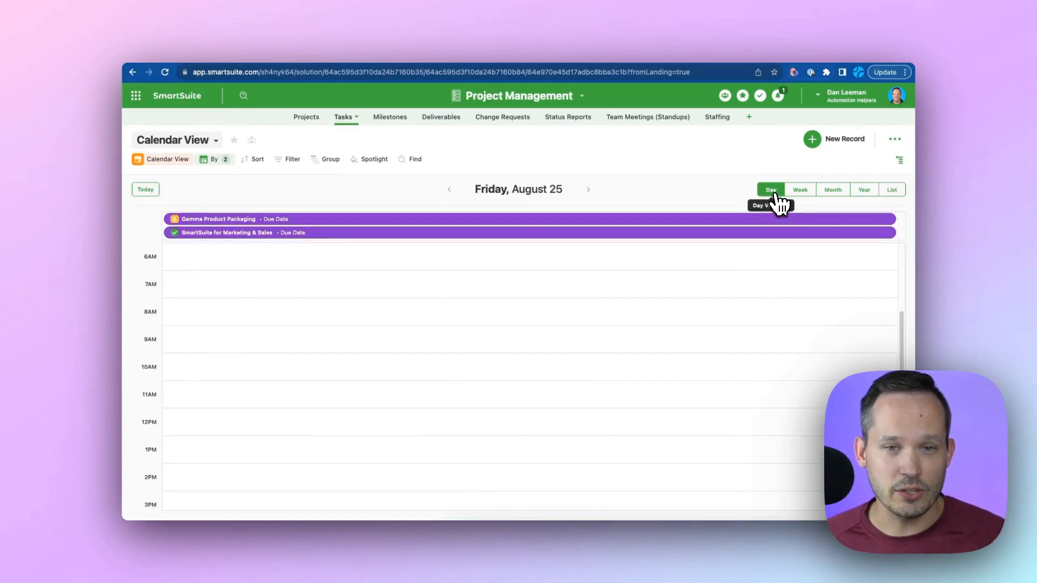
left_click(833, 190)
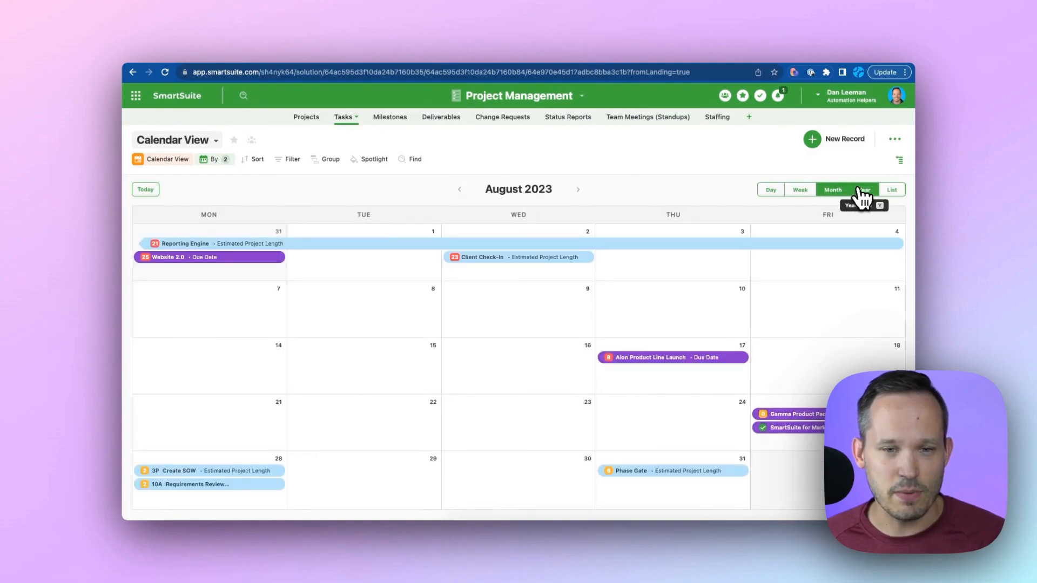
mouse_move(755, 278)
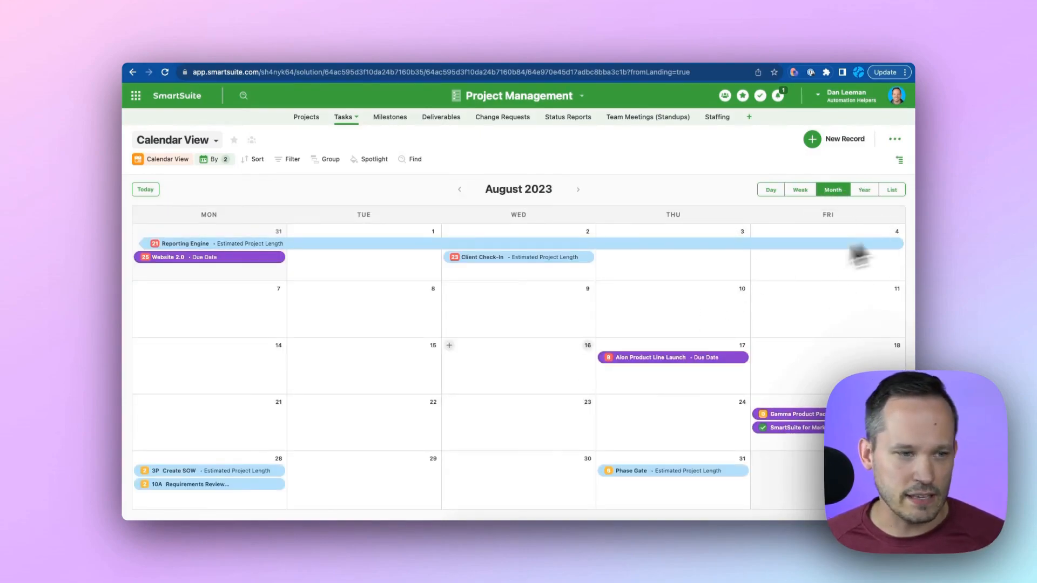
mouse_move(224, 477)
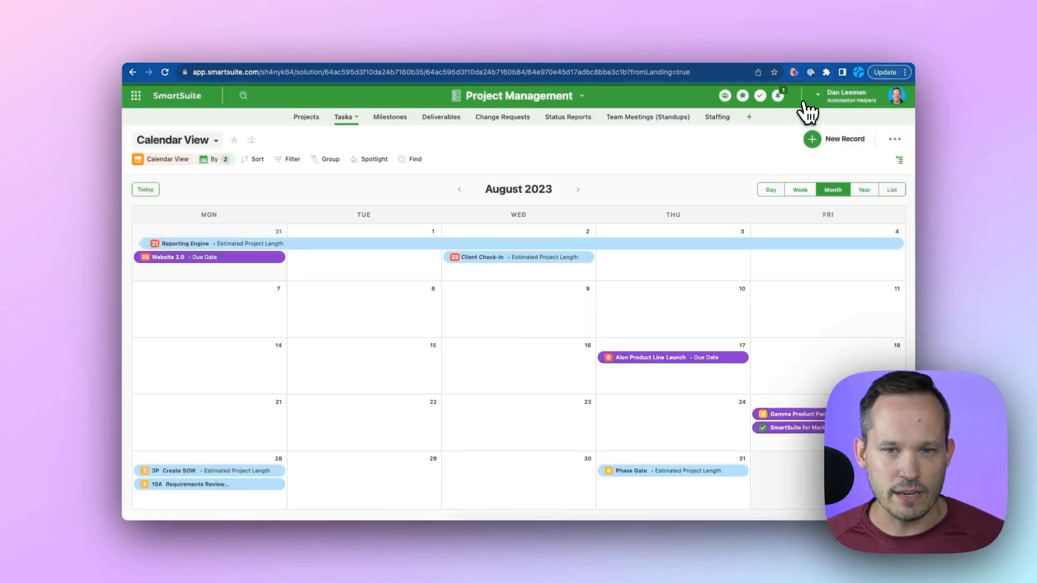
mouse_move(281, 466)
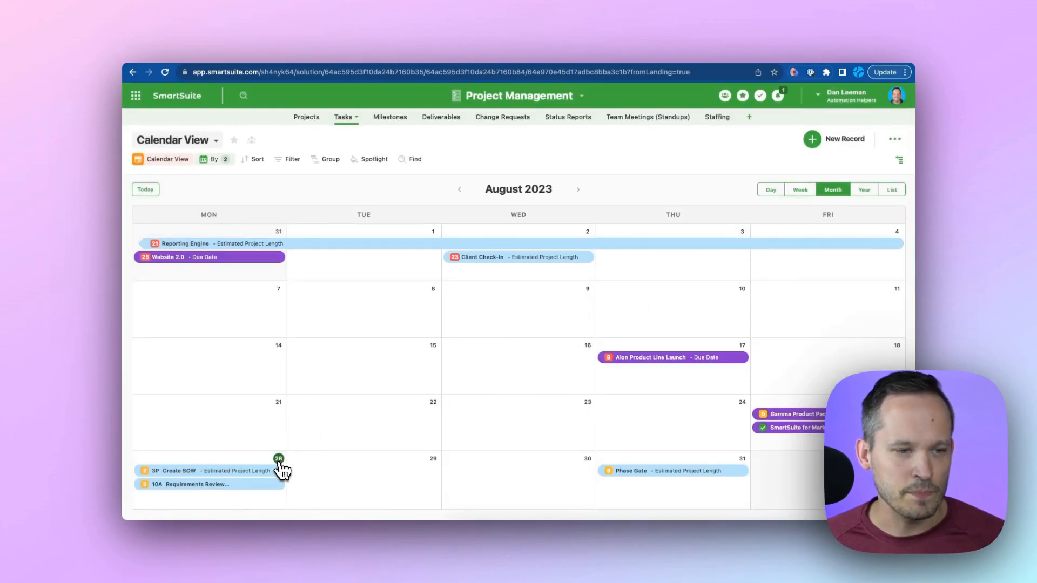
left_click(800, 190)
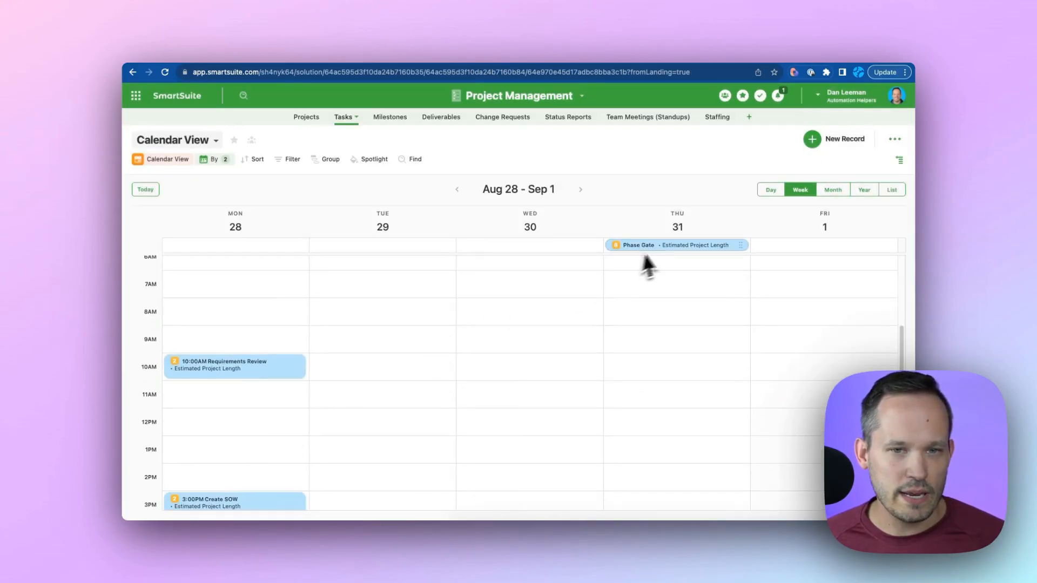
left_click(770, 190)
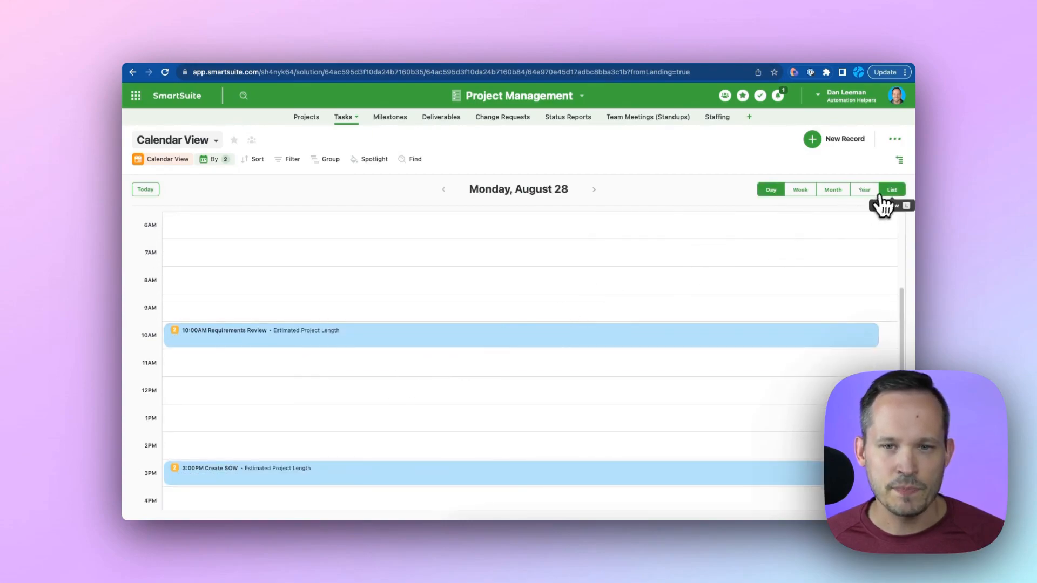
left_click(892, 189)
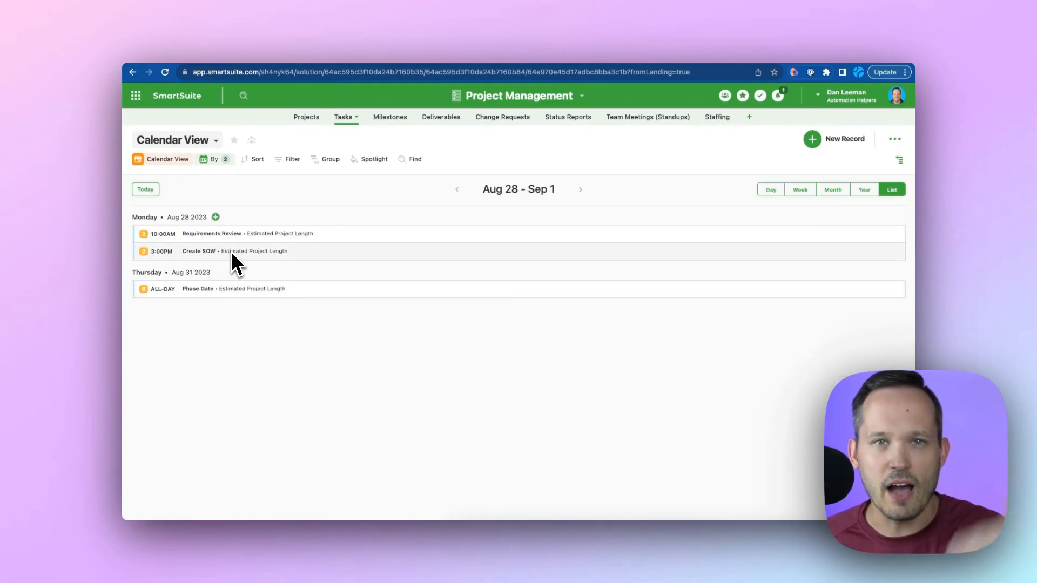
mouse_move(291, 276)
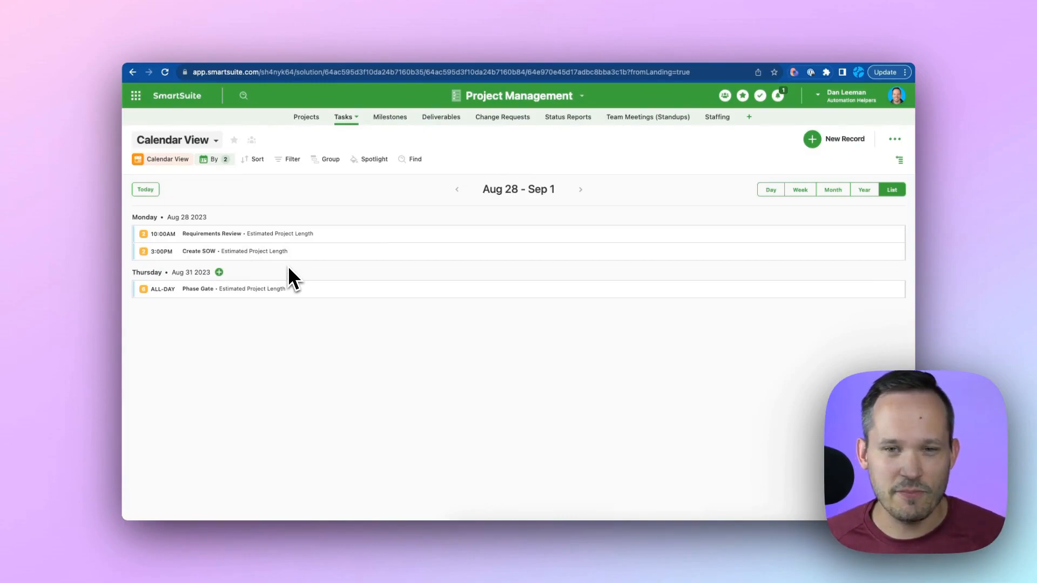
mouse_move(588, 246)
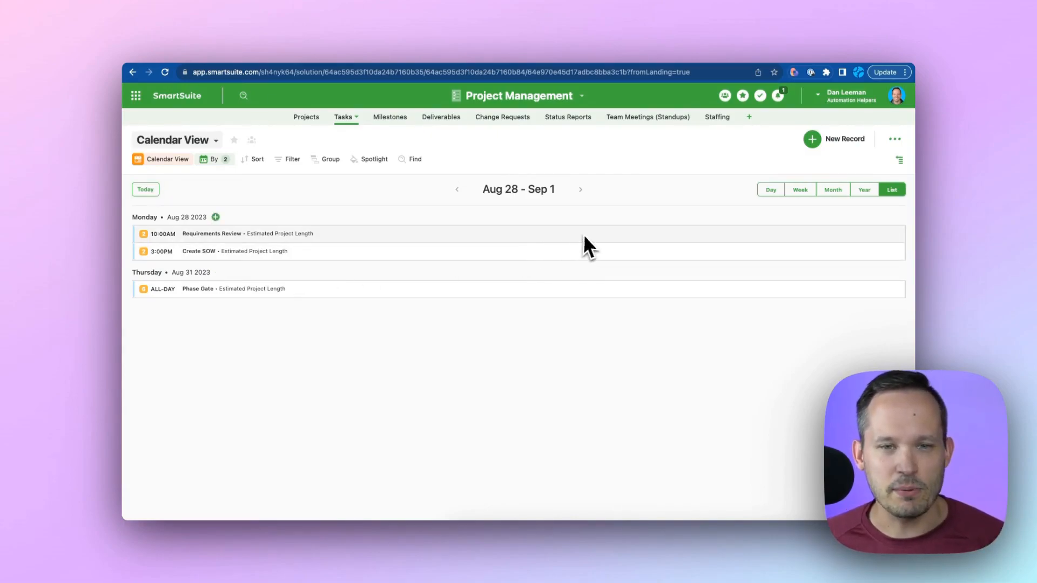
left_click(833, 189)
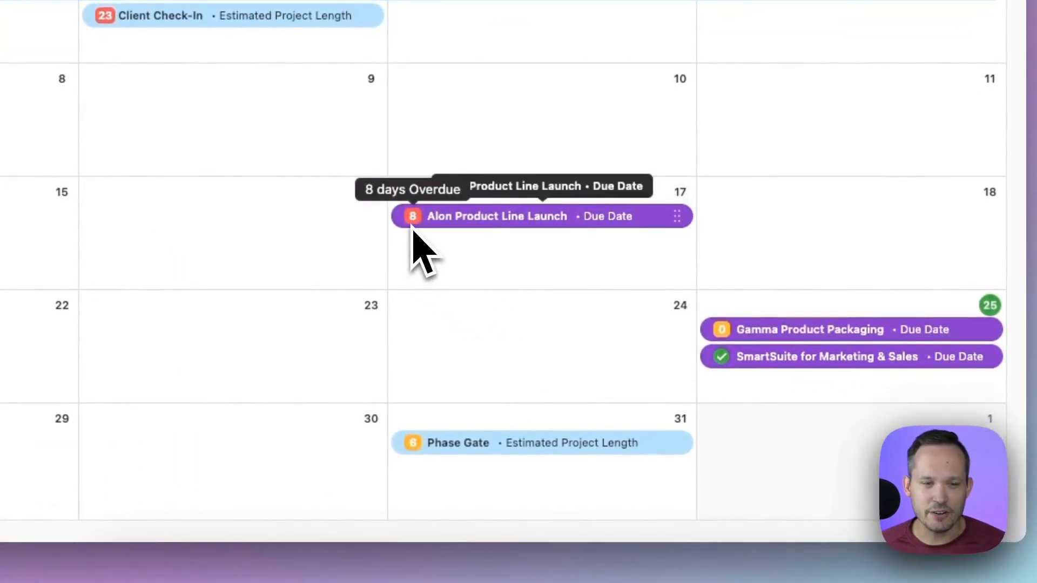
mouse_move(718, 360)
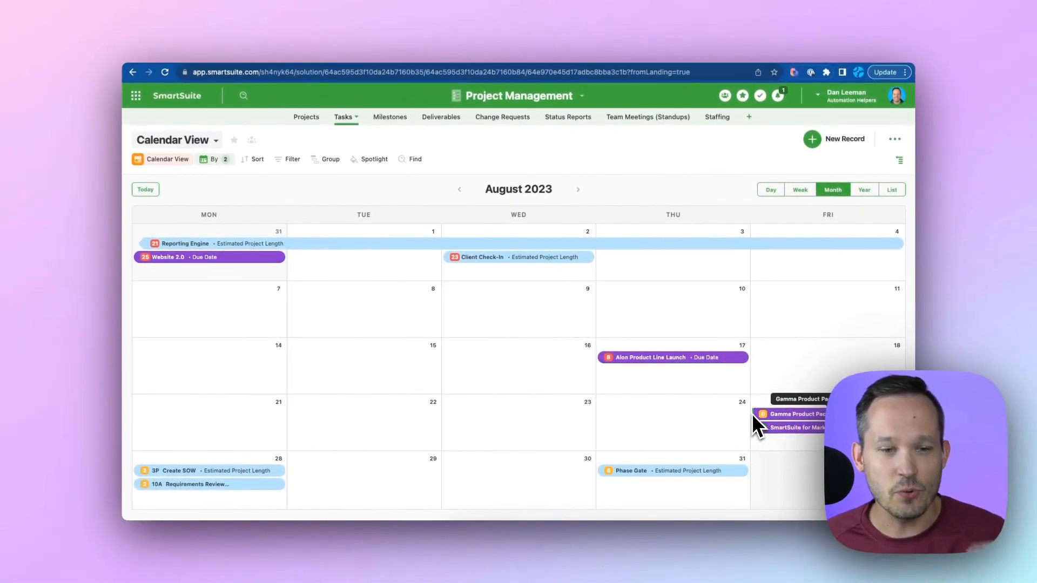
mouse_move(672, 373)
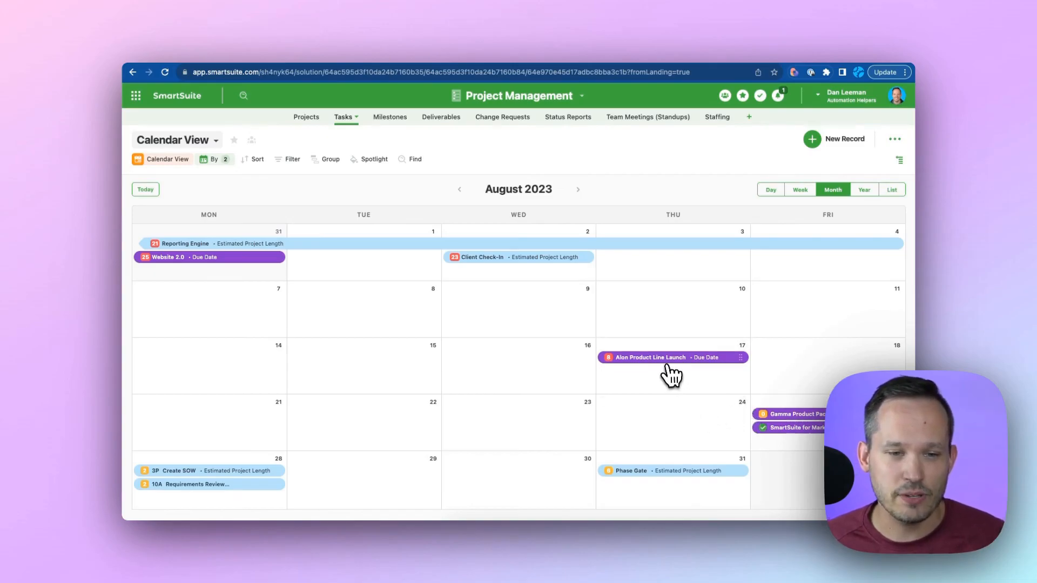
left_click(661, 357)
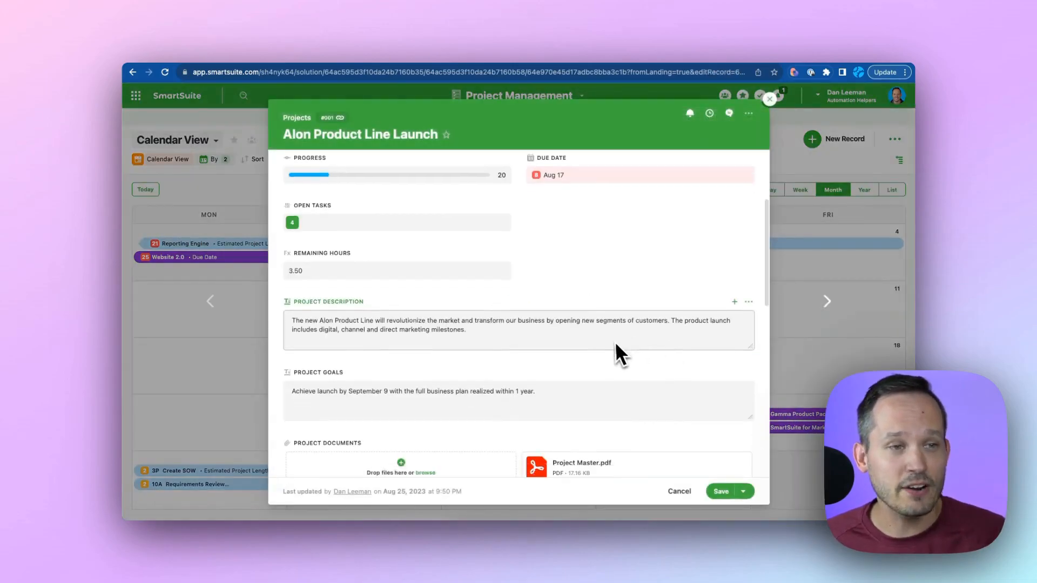
scroll("up", 3)
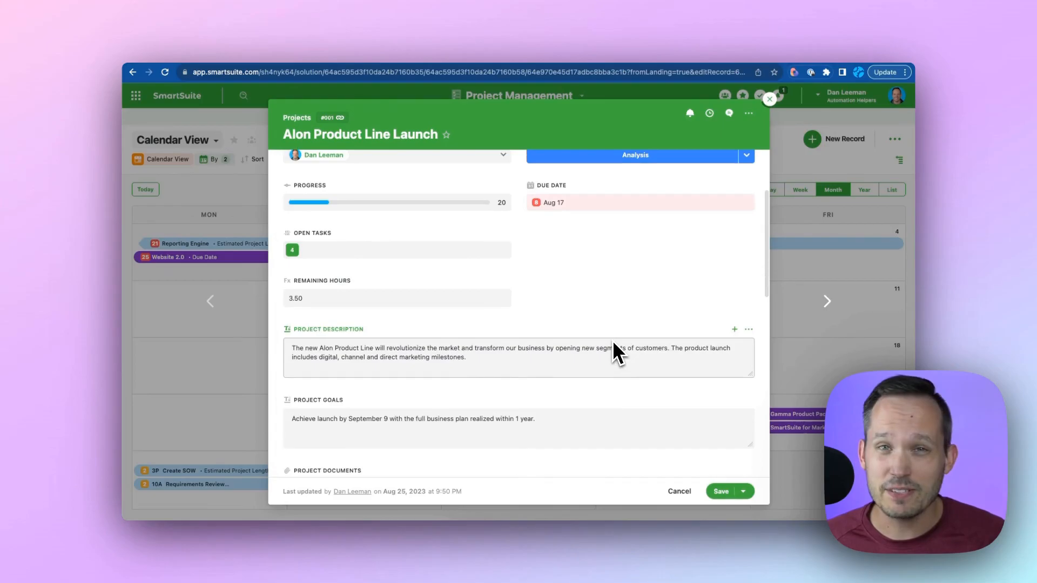
mouse_move(769, 106)
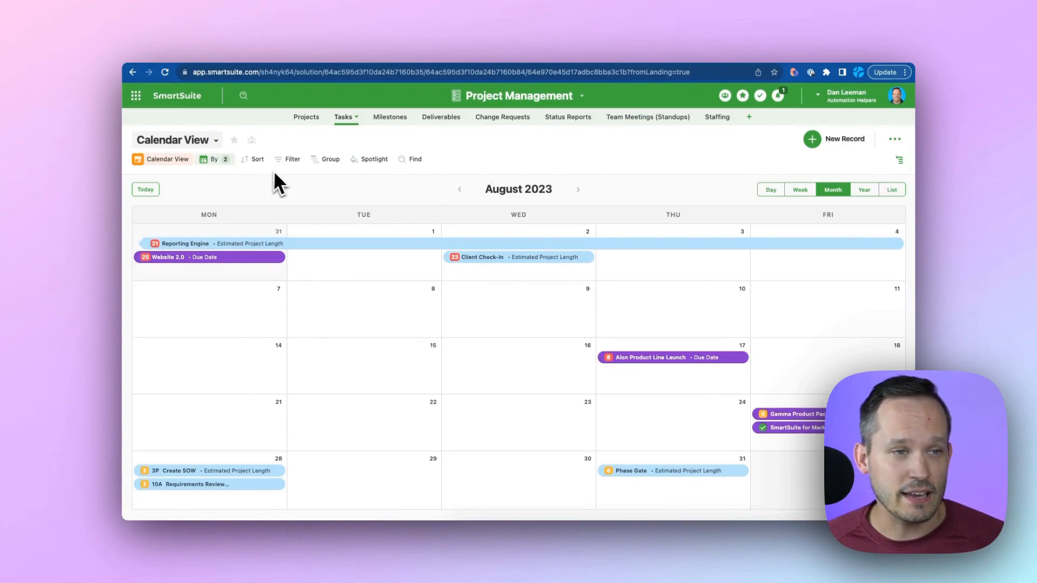
mouse_move(292, 159)
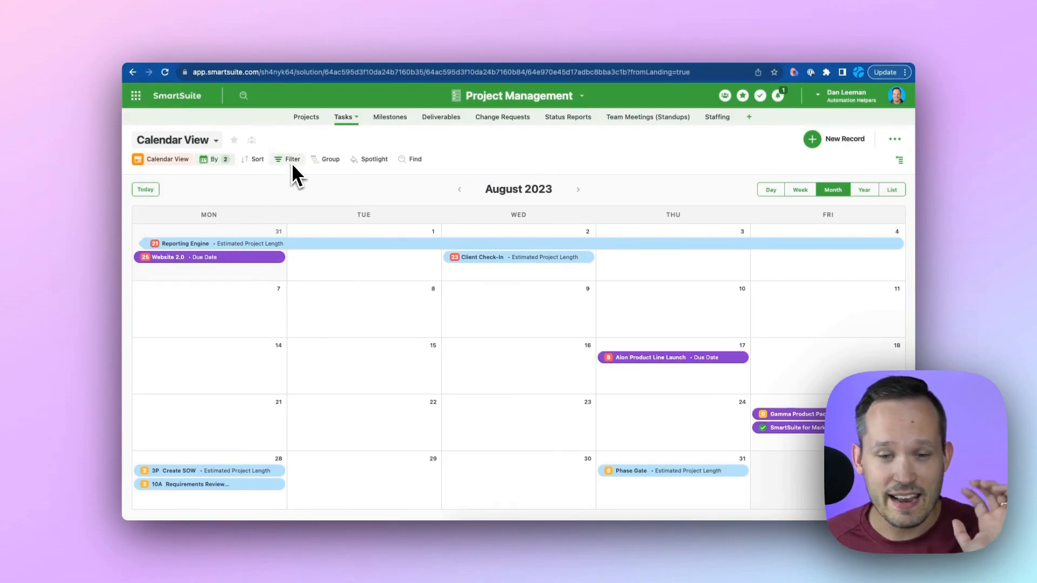
Add a blank filter condition to the calendar, then open Spotlight settings
left_click(292, 159)
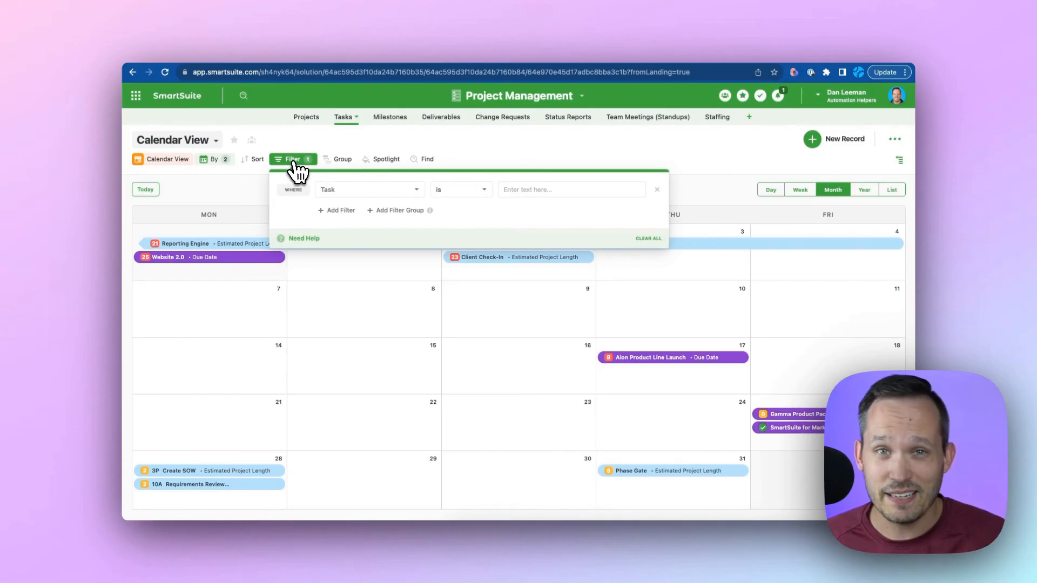
left_click(368, 144)
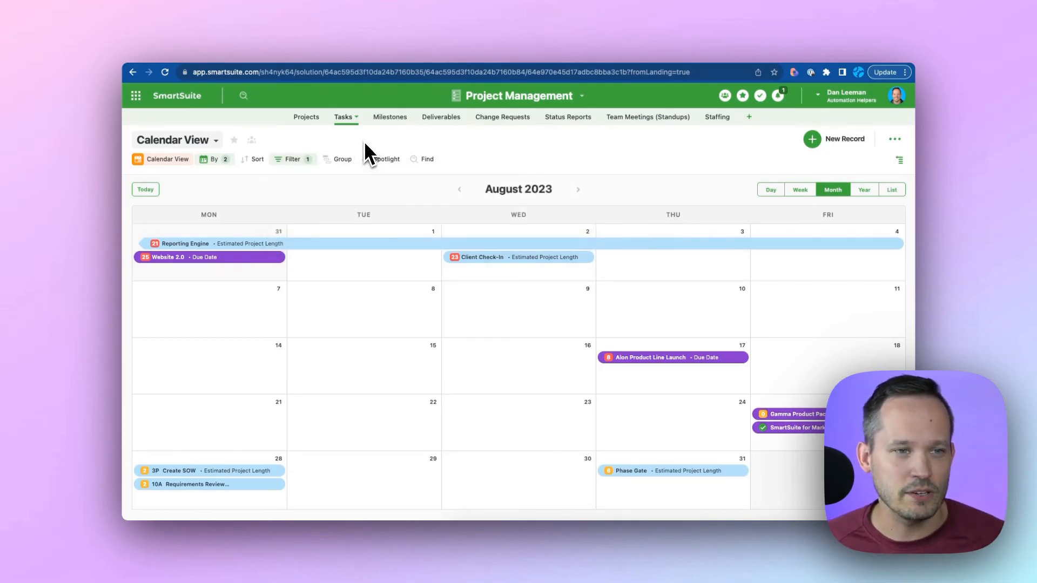
left_click(386, 159)
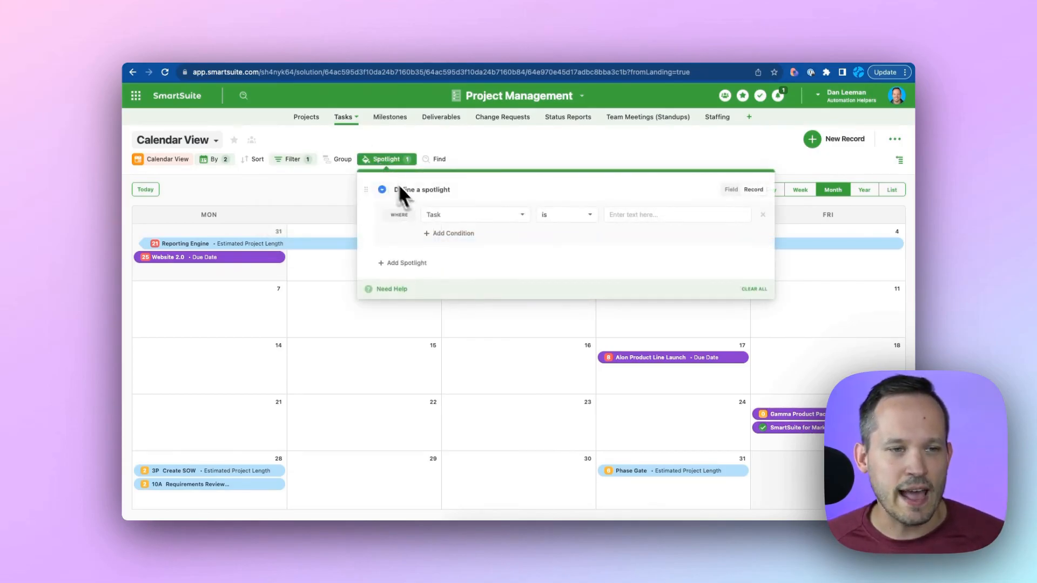
Set the spotlight condition to Priority is Critical, highlighting Phase Gate in red
left_click(474, 215)
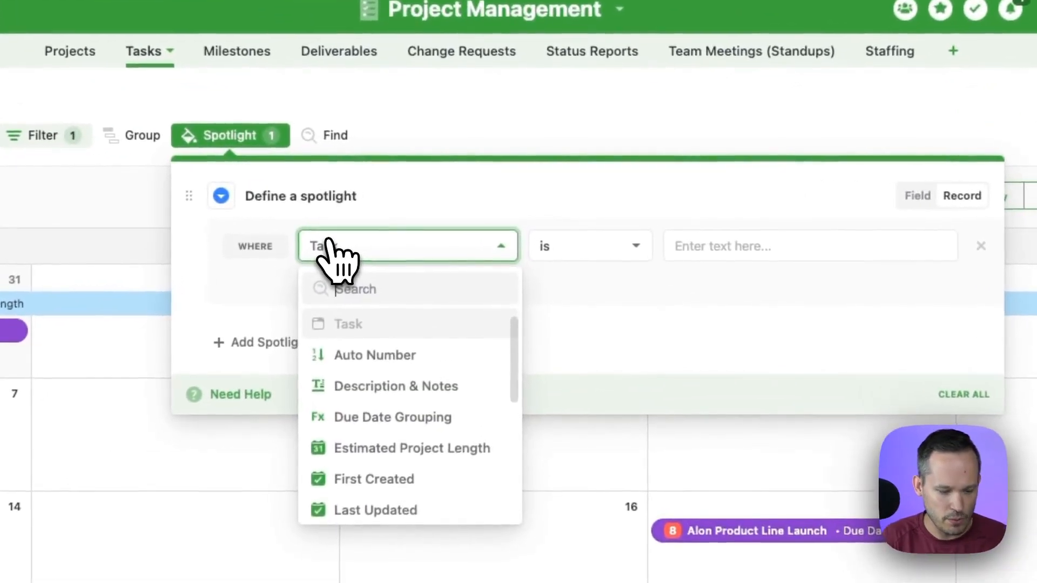
type("Pr")
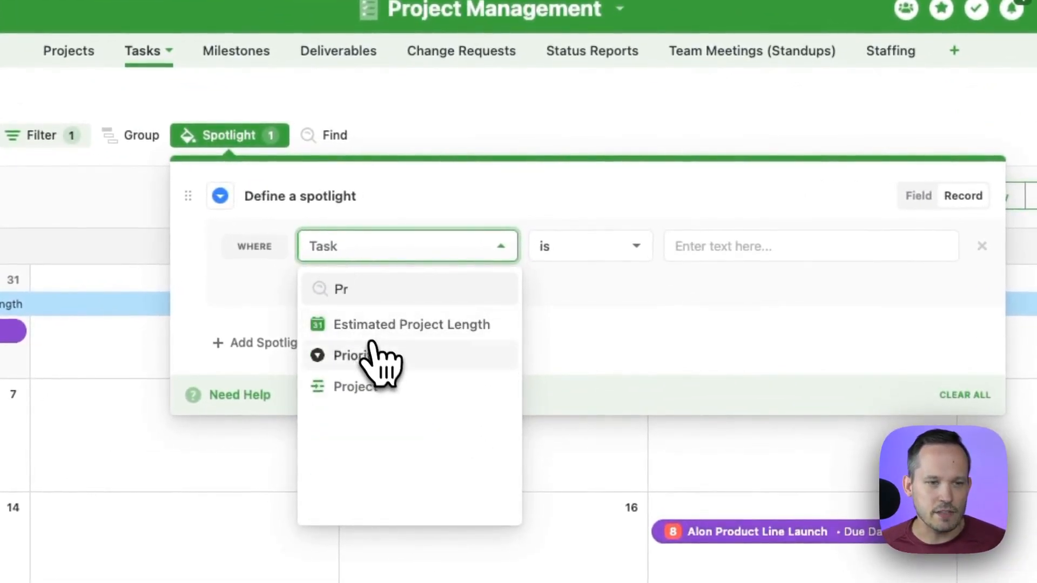
left_click(350, 355)
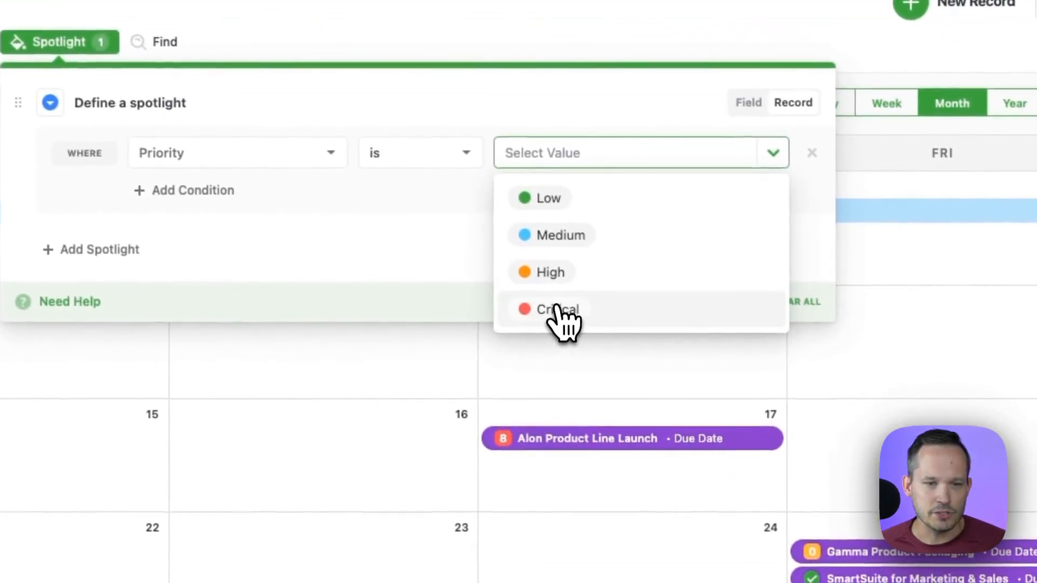
left_click(559, 309)
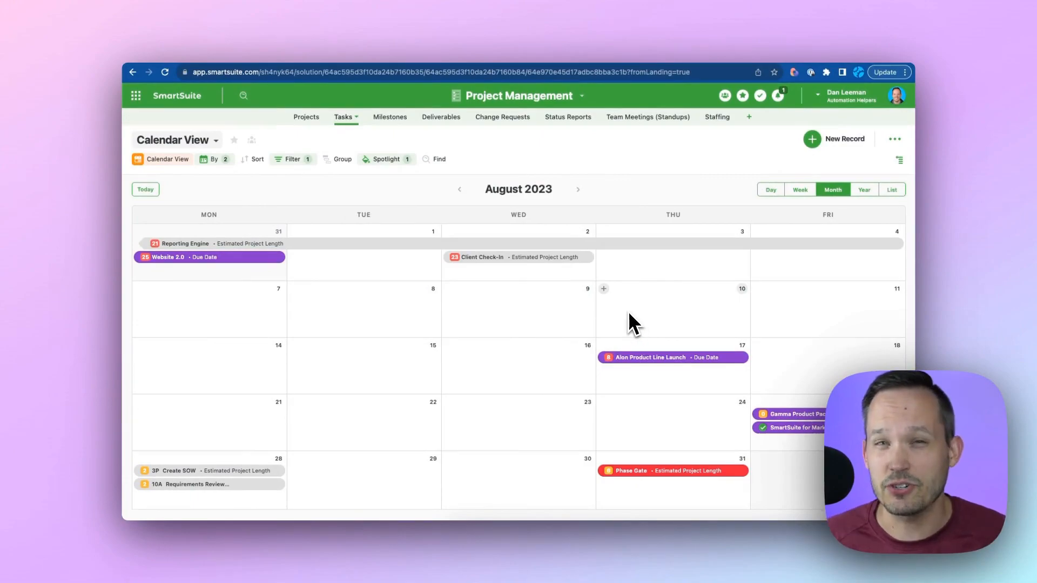
mouse_move(724, 183)
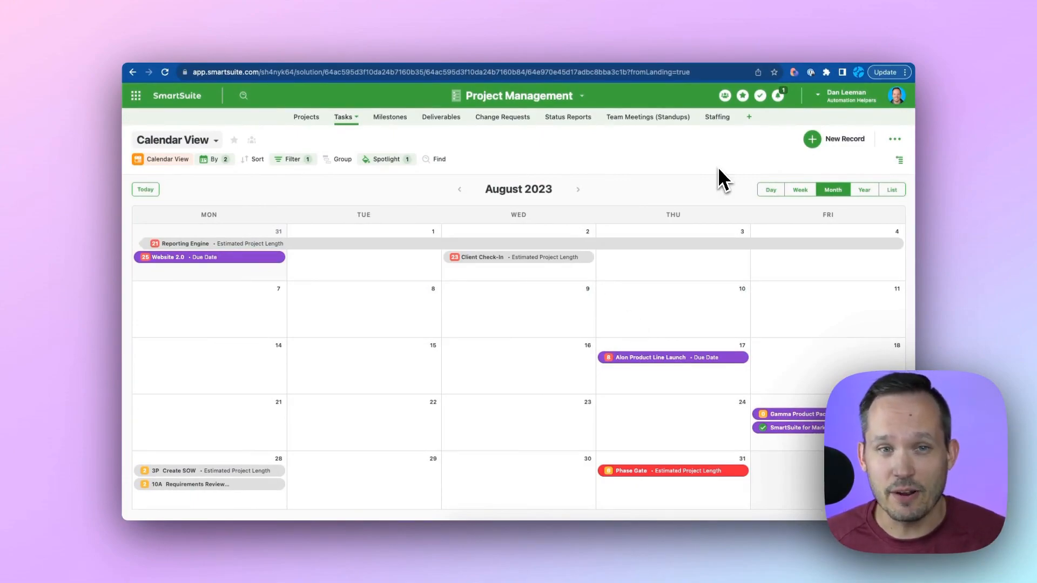
mouse_move(667, 329)
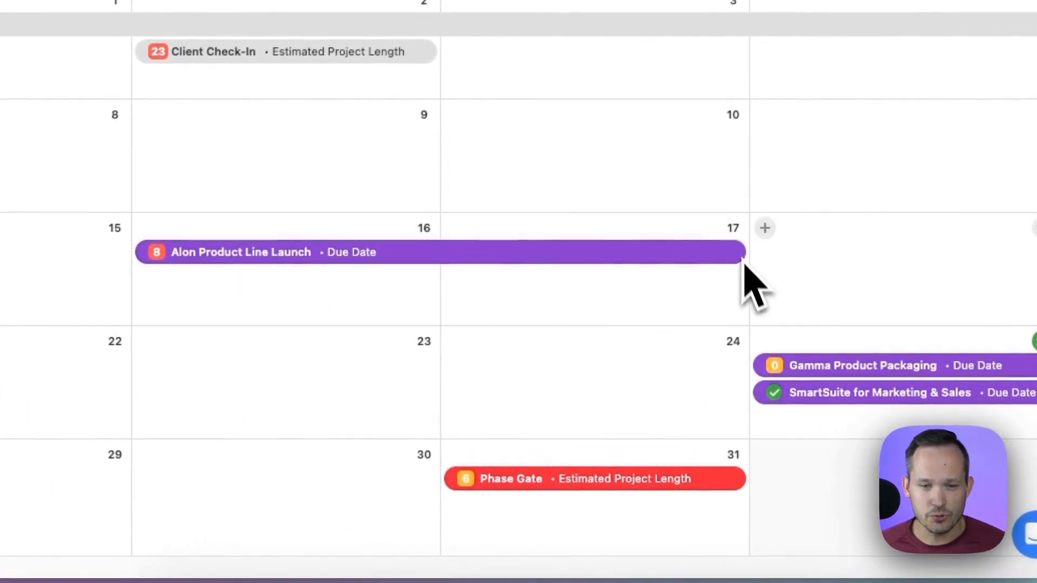
mouse_move(681, 318)
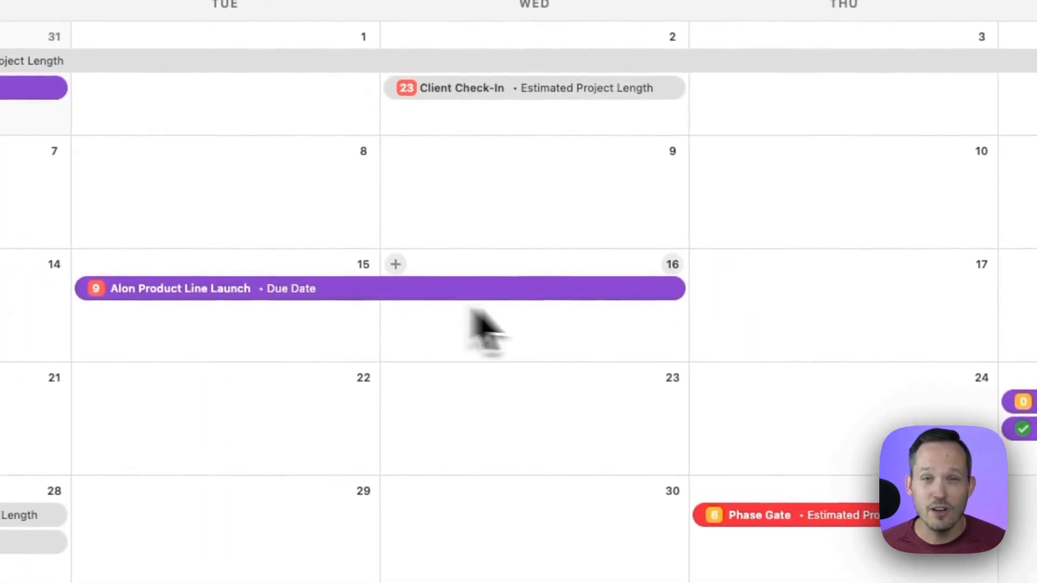
mouse_move(645, 328)
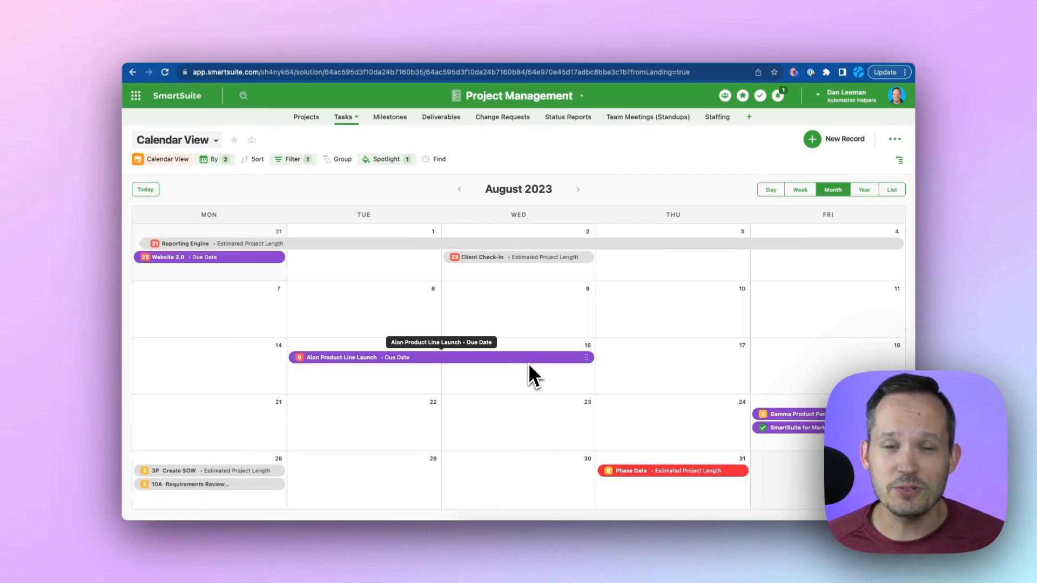
Add a task titled 'Sample' on August 30 and save it
left_click(845, 139)
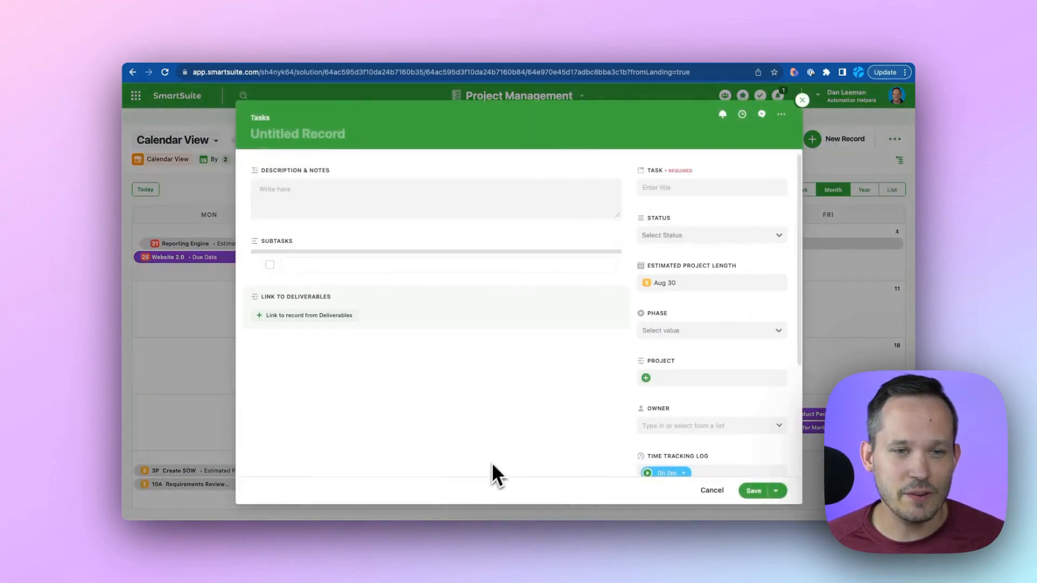
left_click(711, 187)
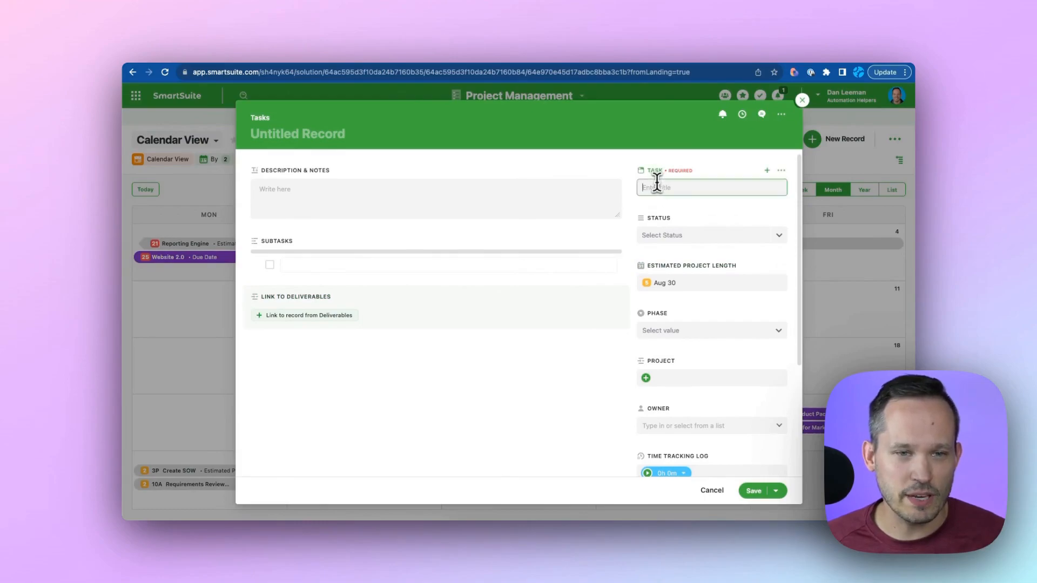
type("Sample")
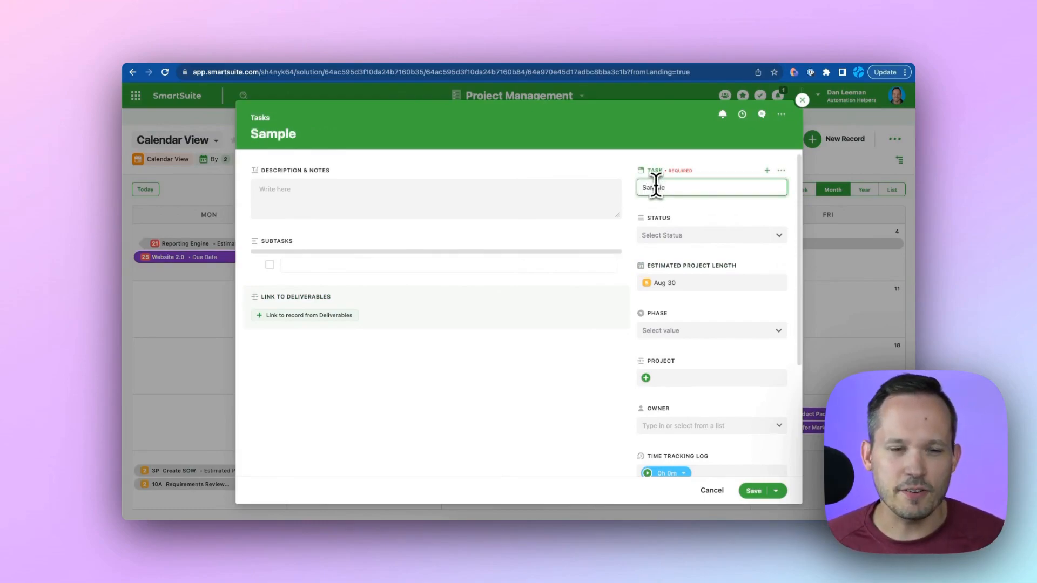
mouse_move(665, 288)
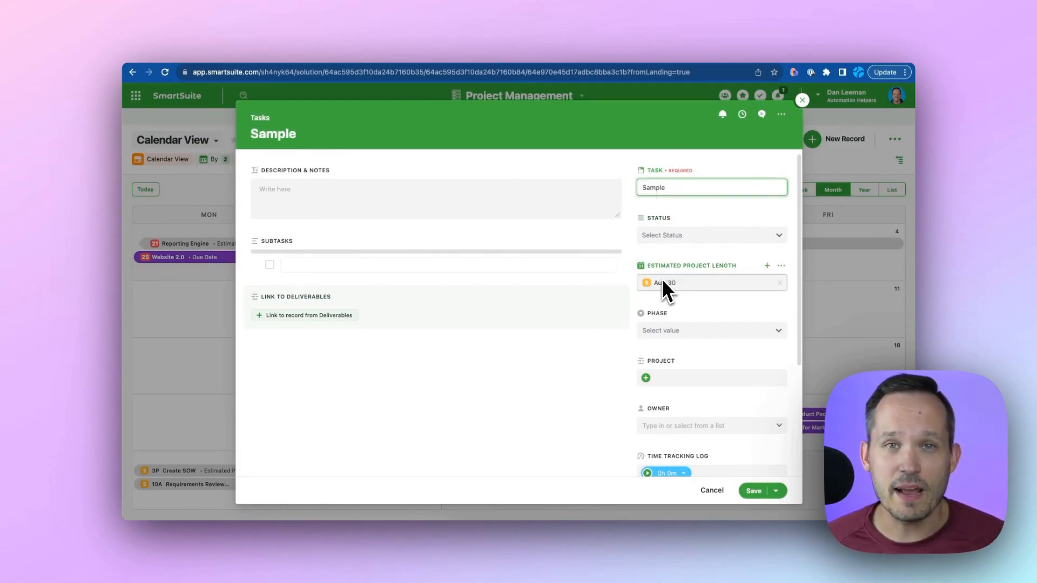
left_click(753, 490)
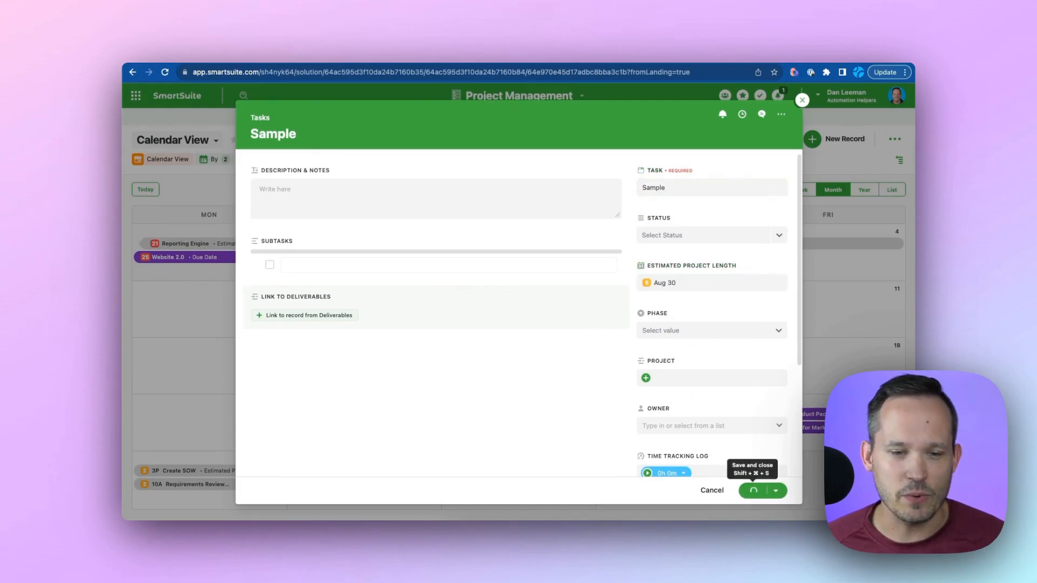
left_click(752, 490)
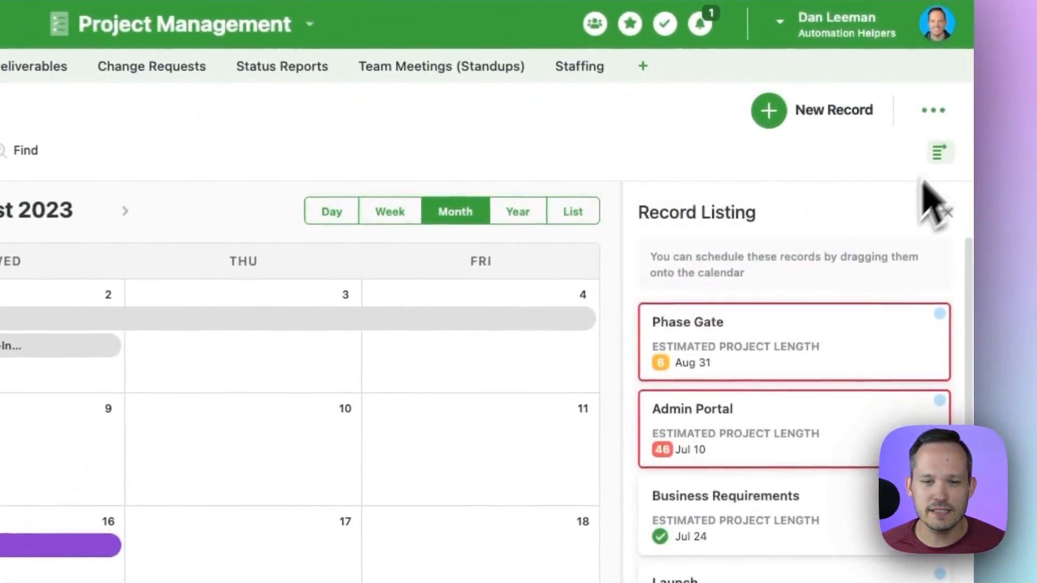
Scroll the record listing and open the Business Requirements task's details
scroll("down", 3)
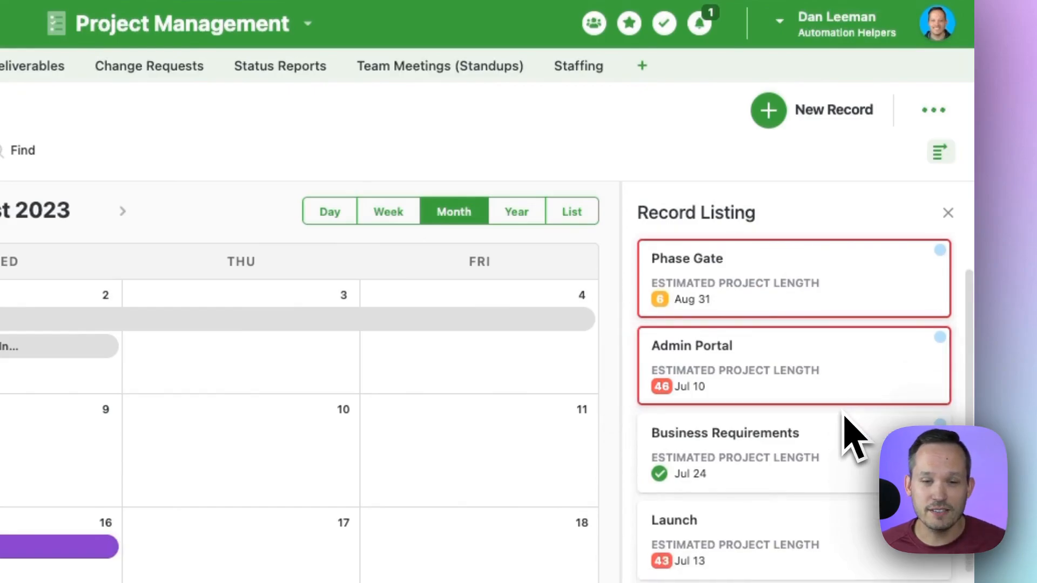
scroll("down", 3)
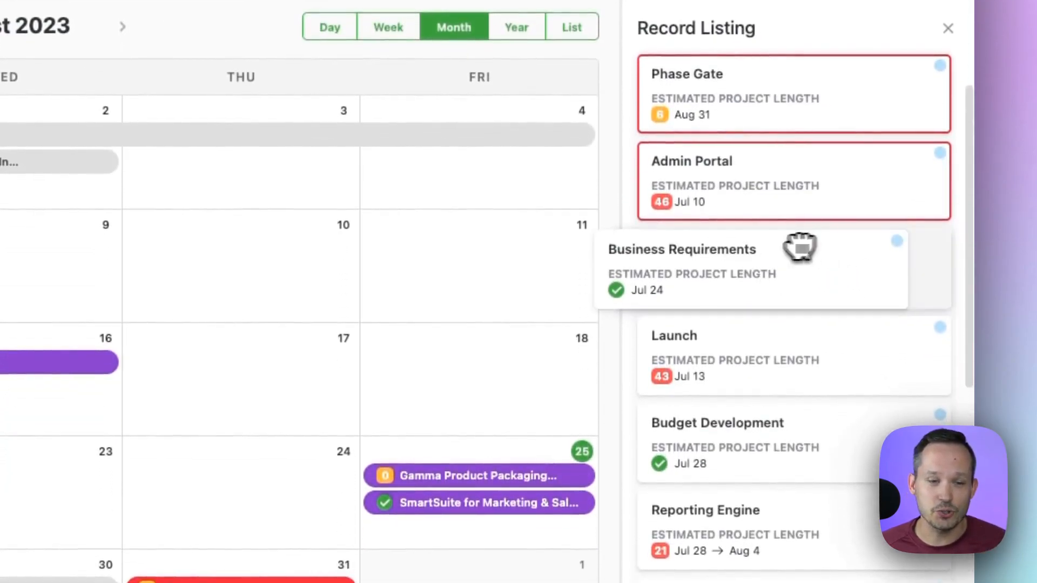
left_click(681, 249)
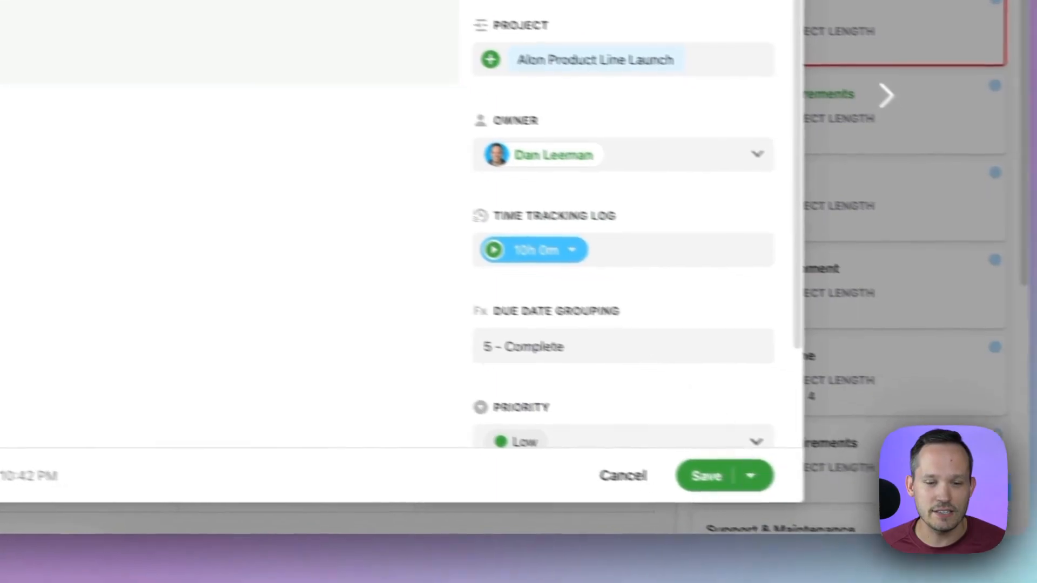